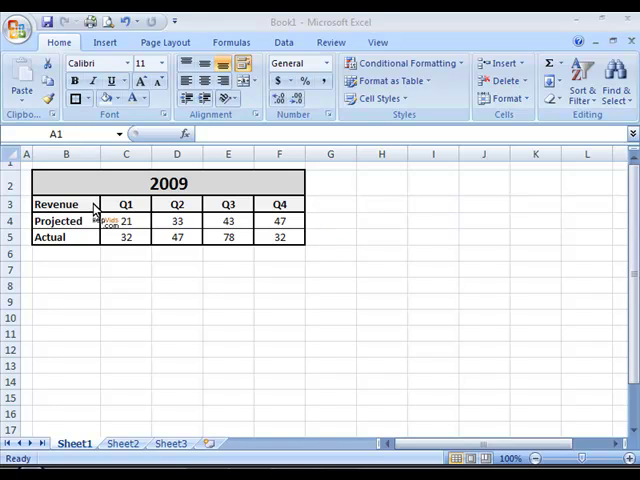
- Select the revenue table range B3:F5 with the quarter headings and Projected and Actual rows
{"action": "left_click", "coordinate": [66, 204]}
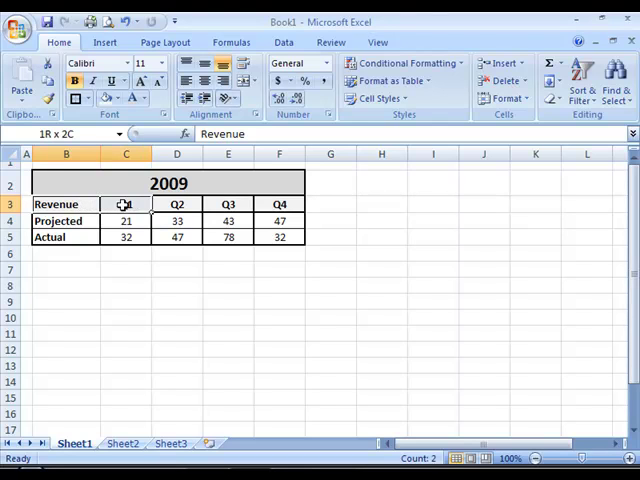
{"action": "left_click_drag", "start_coordinate": [125, 204], "coordinate": [279, 220]}
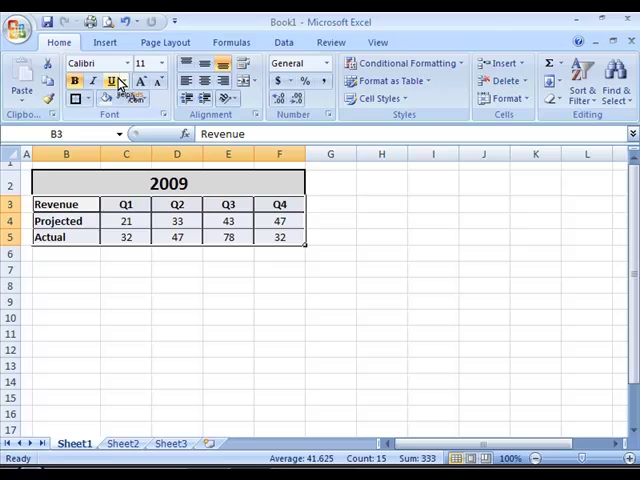
- Browse the Column, Pie, Scatter and Bar chart galleries on the Insert tab
{"action": "left_click", "coordinate": [104, 42]}
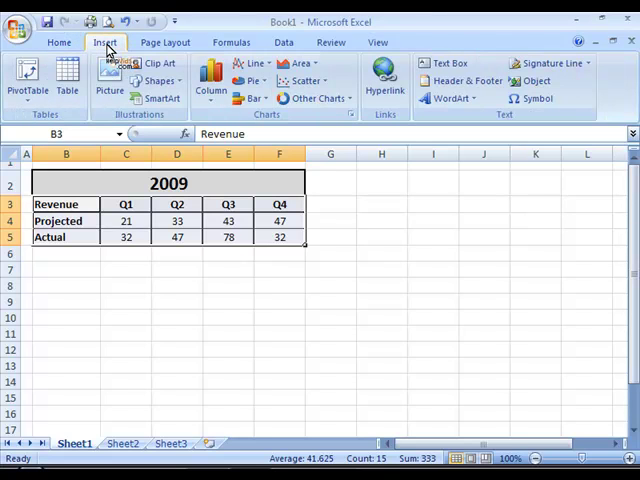
{"action": "mouse_move", "coordinate": [300, 125]}
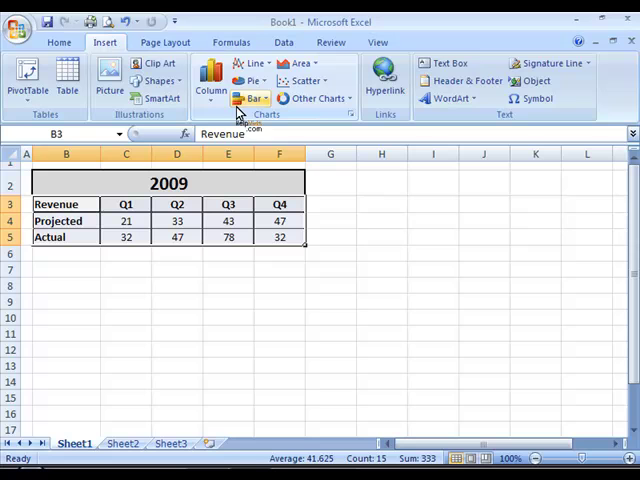
{"action": "left_click", "coordinate": [210, 80]}
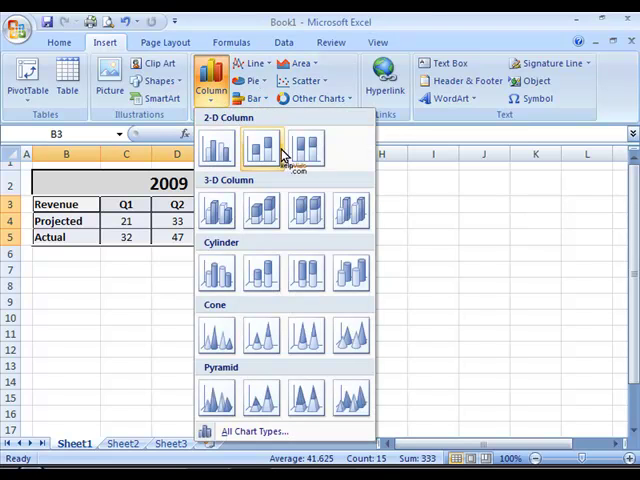
{"action": "mouse_move", "coordinate": [262, 275]}
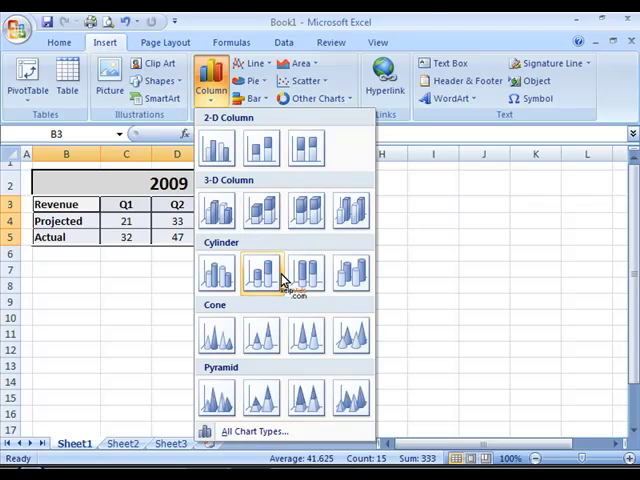
{"action": "mouse_move", "coordinate": [258, 65]}
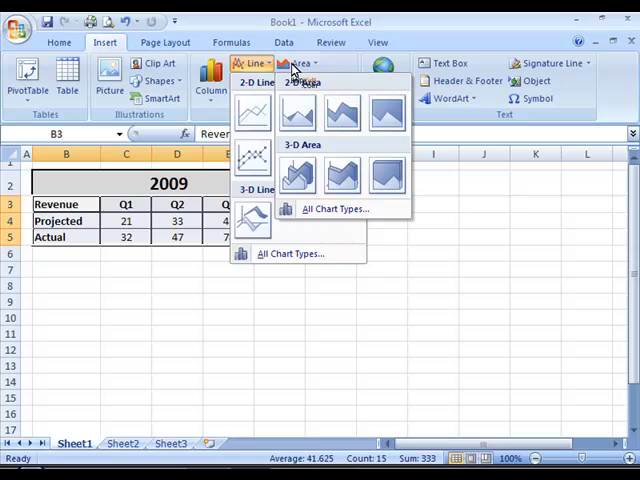
{"action": "left_click", "coordinate": [250, 80]}
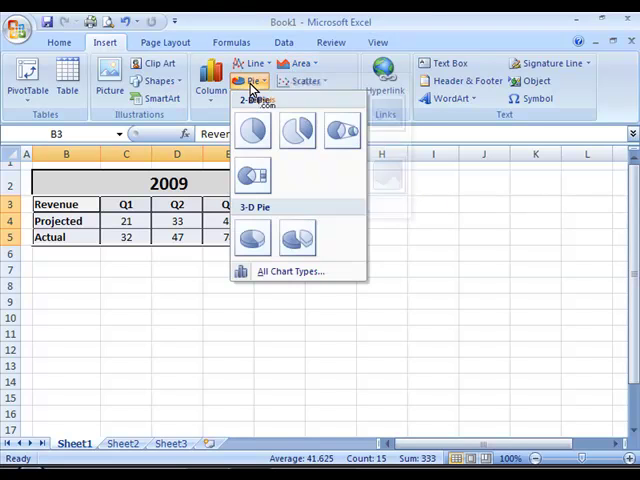
{"action": "left_click", "coordinate": [303, 81]}
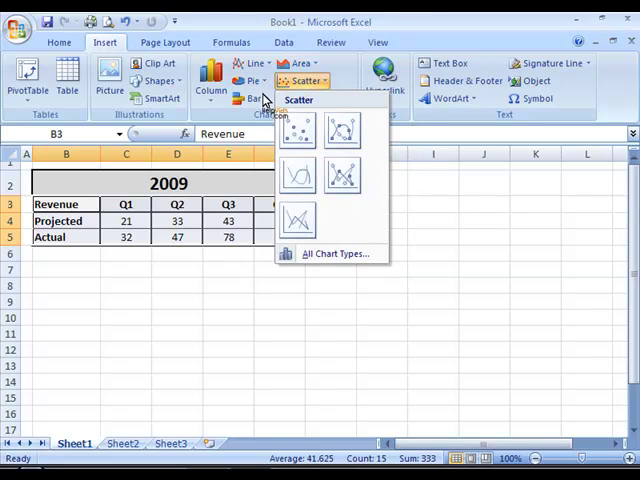
{"action": "left_click", "coordinate": [246, 98]}
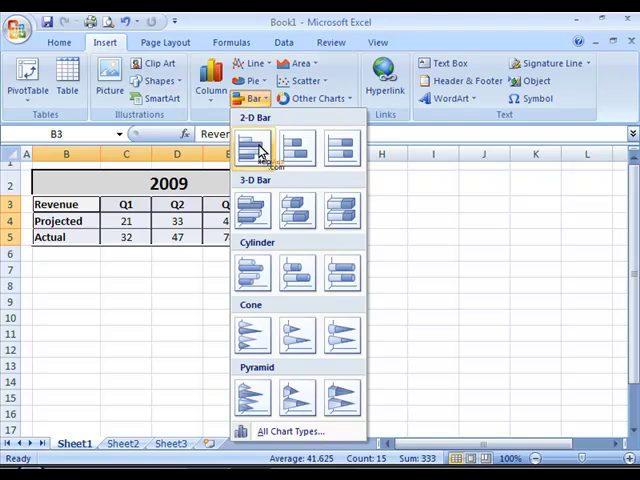
{"action": "mouse_move", "coordinate": [290, 431]}
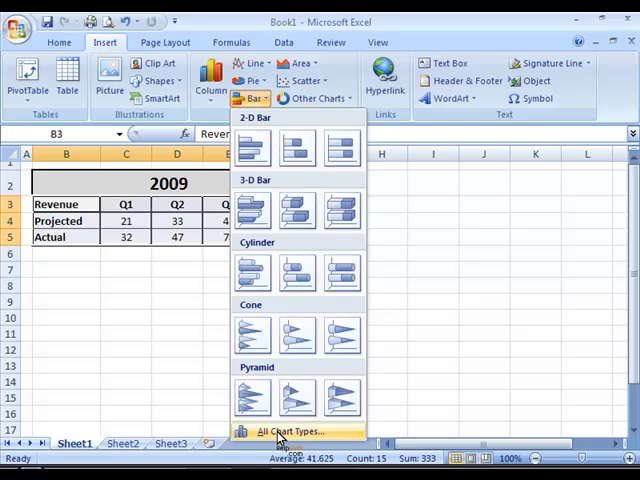
- Open All Chart Types from the Bar gallery to reach the Insert Chart dialog
{"action": "left_click", "coordinate": [285, 431]}
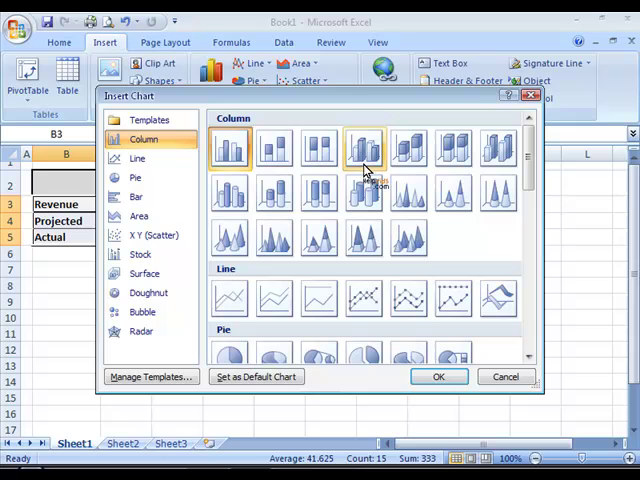
{"action": "mouse_move", "coordinate": [408, 150]}
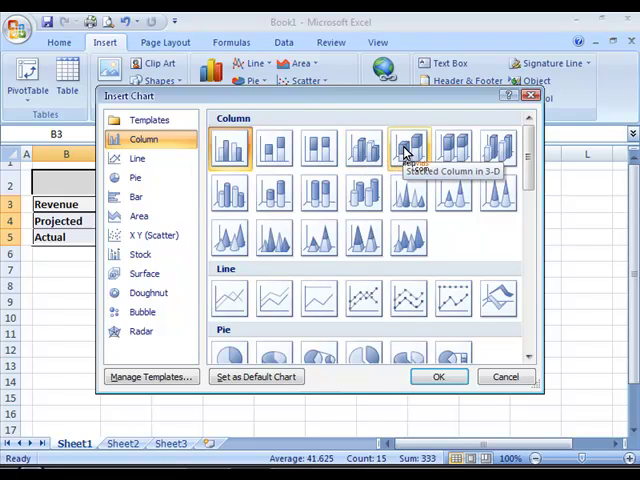
{"action": "mouse_move", "coordinate": [365, 148]}
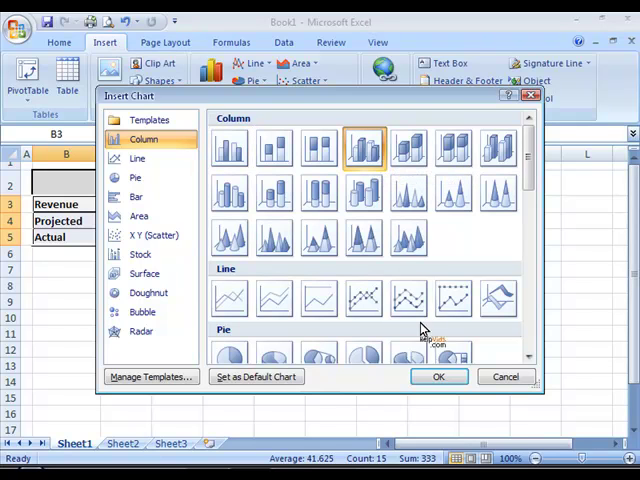
- Insert the 3-D Clustered Column chart of Projected and Actual revenue
{"action": "left_click", "coordinate": [438, 376]}
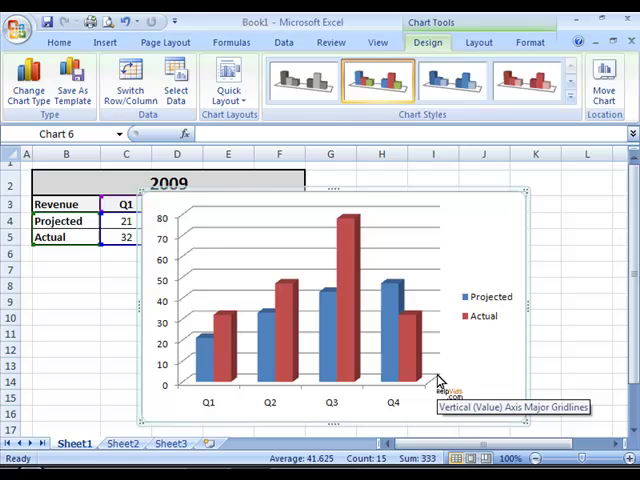
{"action": "mouse_move", "coordinate": [558, 219]}
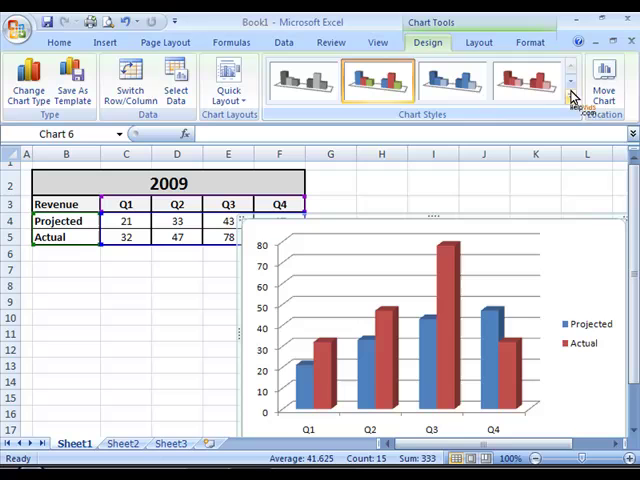
- In Move Chart, check the Object in list, then choose New sheet Chart1
{"action": "left_click", "coordinate": [603, 75]}
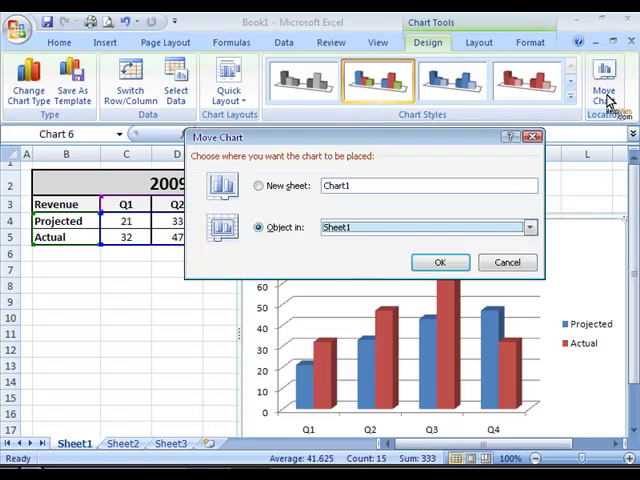
{"action": "mouse_move", "coordinate": [447, 207]}
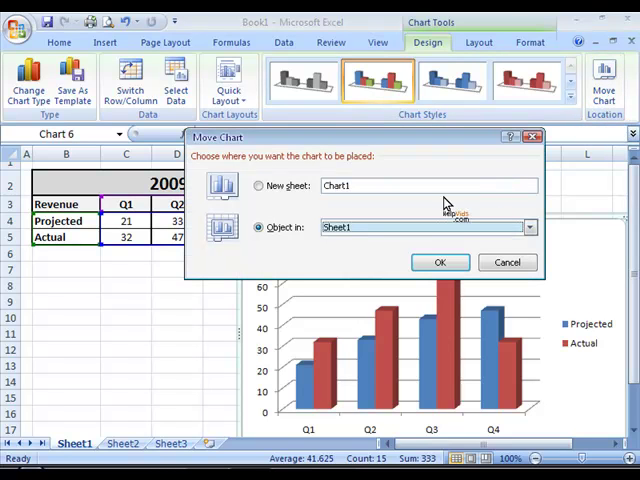
{"action": "mouse_move", "coordinate": [535, 235]}
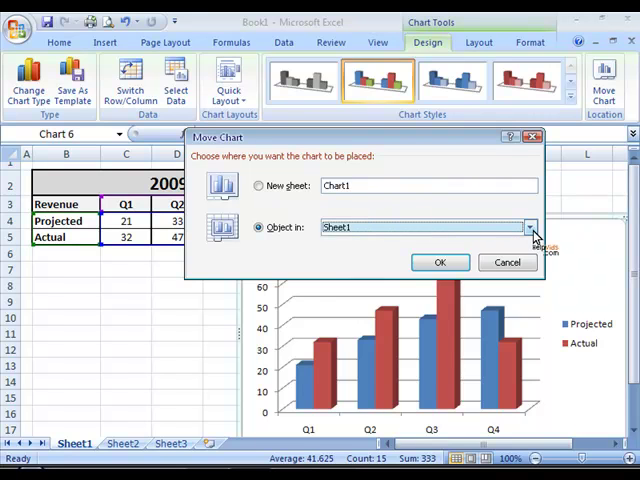
{"action": "left_click", "coordinate": [529, 227]}
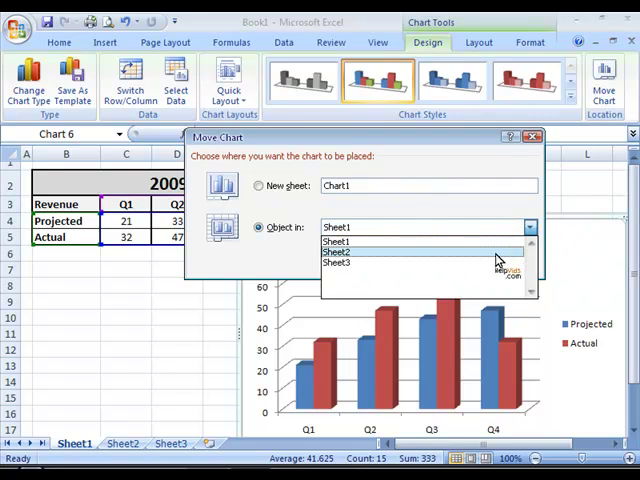
{"action": "left_click", "coordinate": [340, 242]}
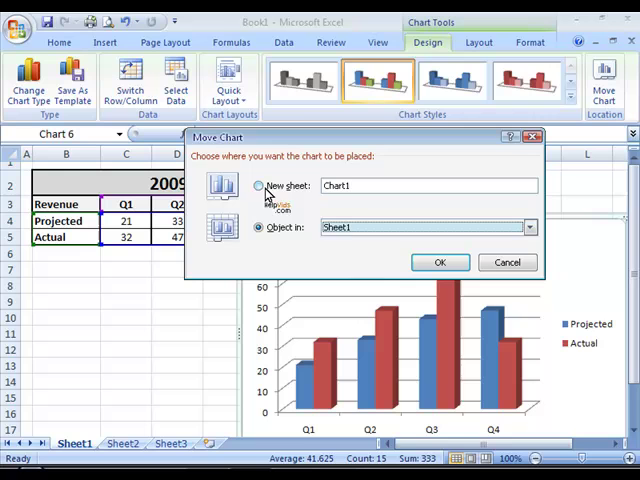
{"action": "left_click", "coordinate": [259, 185]}
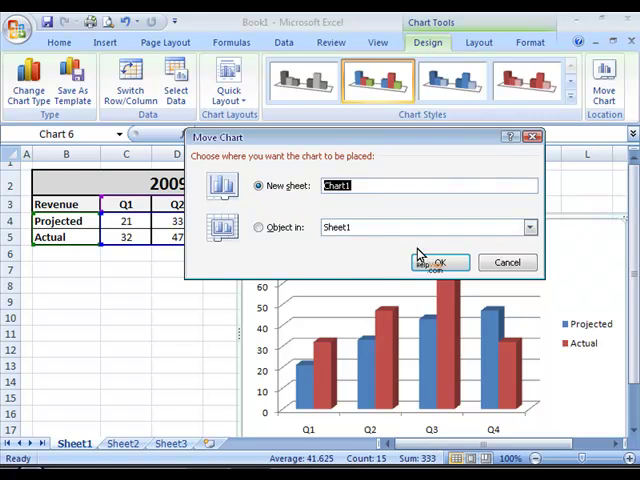
- Move the chart to Chart1, verify Sheet1 keeps only the table, and return
{"action": "left_click", "coordinate": [442, 262]}
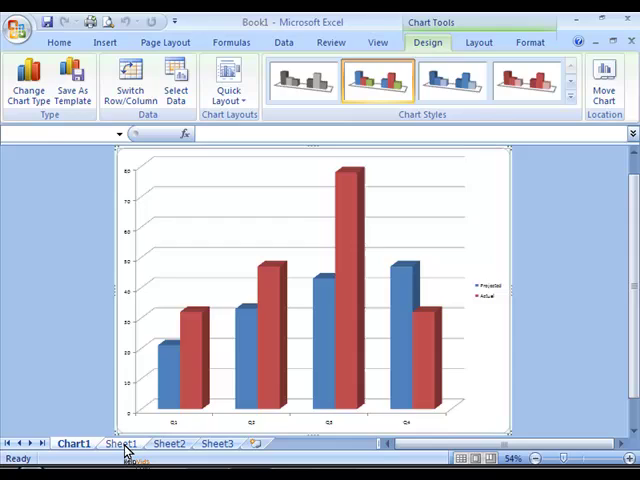
{"action": "left_click", "coordinate": [120, 443]}
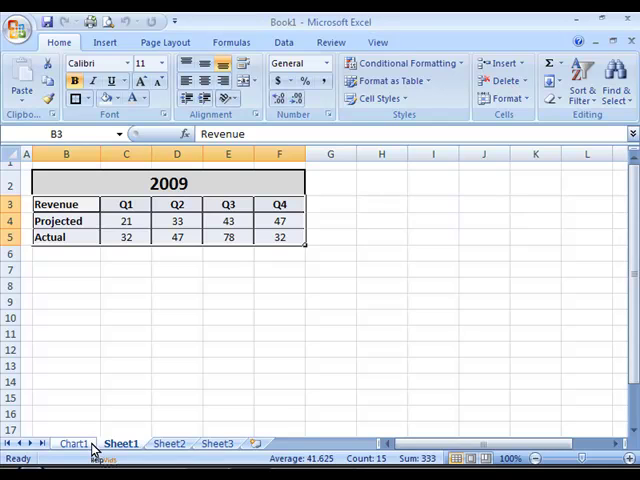
{"action": "left_click", "coordinate": [73, 443]}
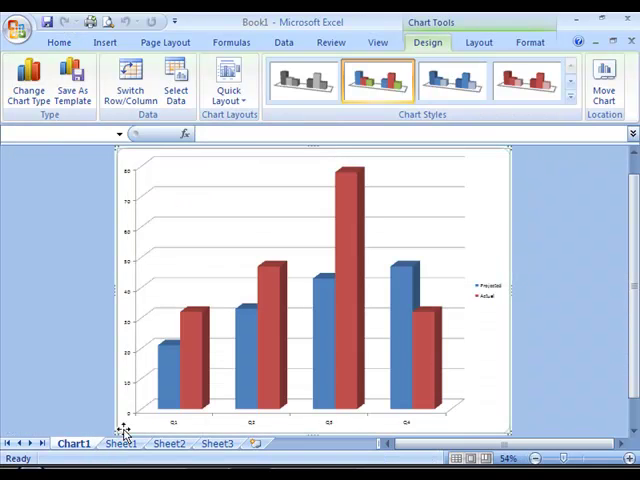
{"action": "mouse_move", "coordinate": [496, 196]}
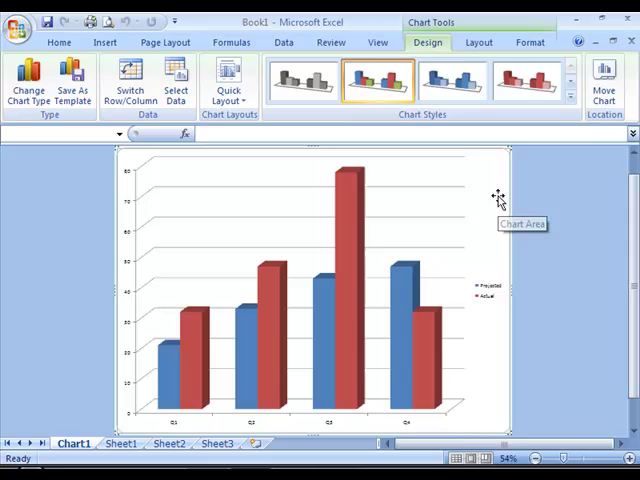
{"action": "mouse_move", "coordinate": [510, 156]}
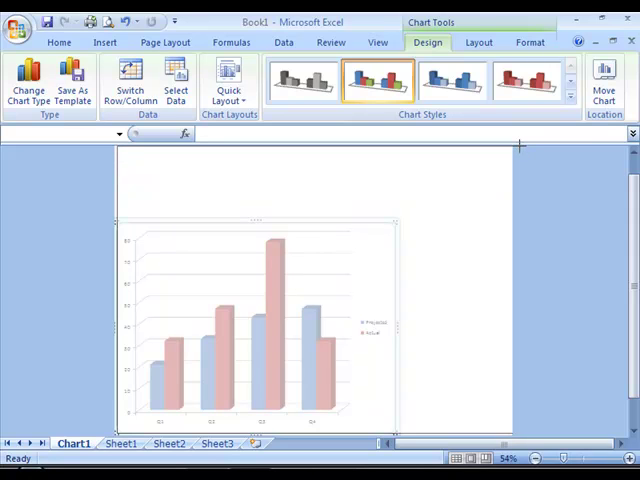
- Resize the 3-D revenue chart to fill the whole Chart1 page
{"action": "left_click", "coordinate": [451, 80]}
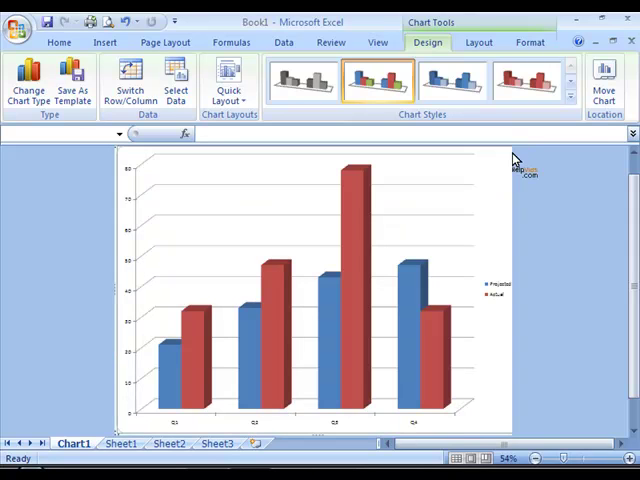
{"action": "mouse_move", "coordinate": [497, 163]}
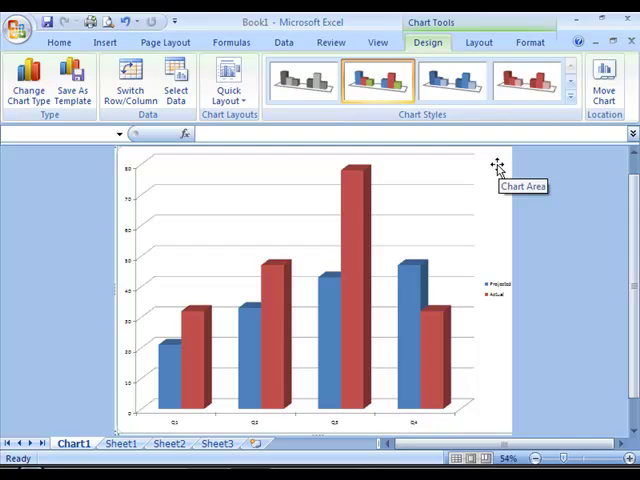
{"action": "mouse_move", "coordinate": [497, 165]}
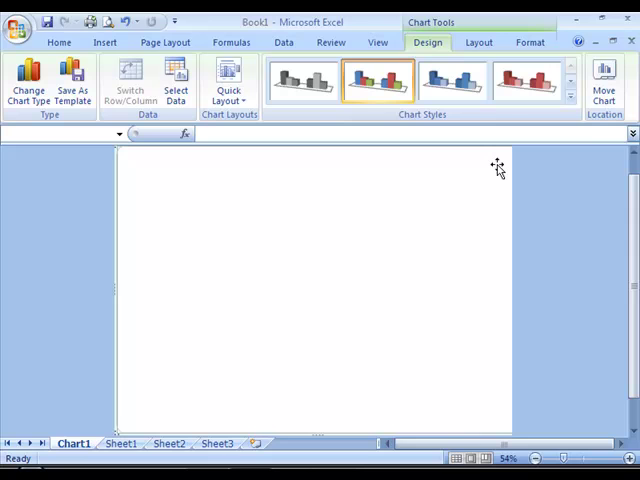
{"action": "mouse_move", "coordinate": [377, 250]}
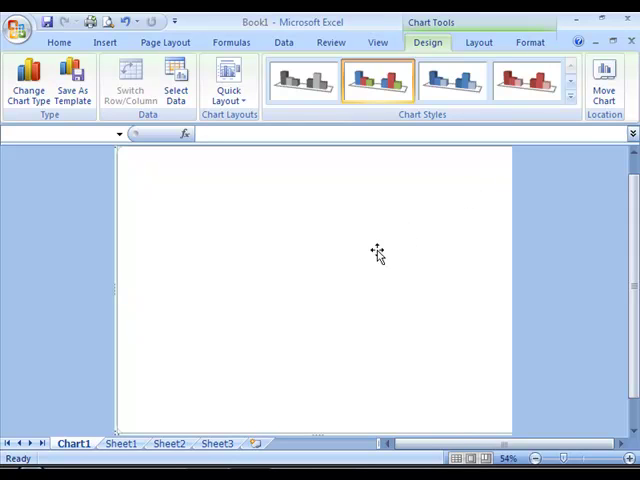
{"action": "mouse_move", "coordinate": [110, 265]}
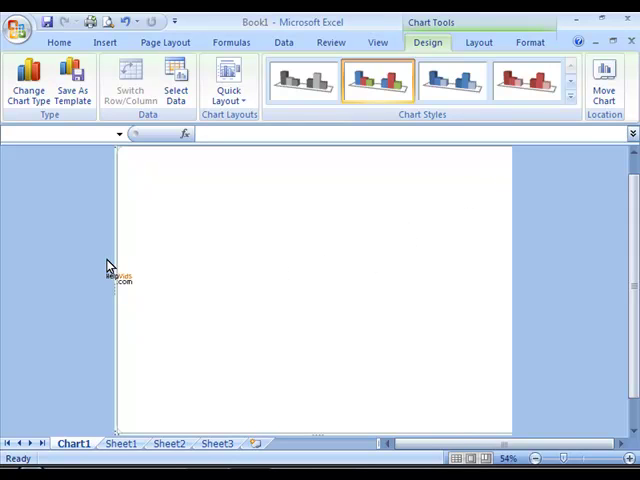
{"action": "mouse_move", "coordinate": [85, 410]}
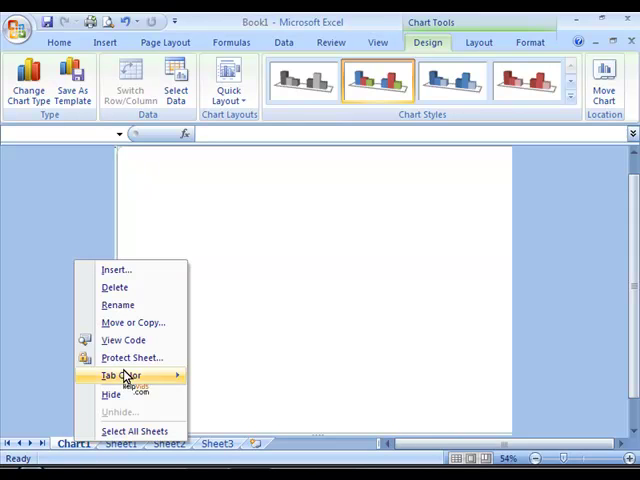
- Delete the Chart1 sheet with confirmation, then select cell F8 on Sheet1
{"action": "left_click", "coordinate": [114, 287]}
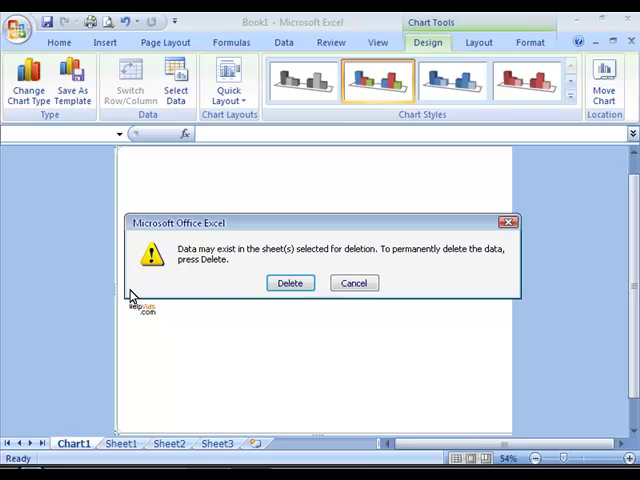
{"action": "left_click", "coordinate": [289, 283]}
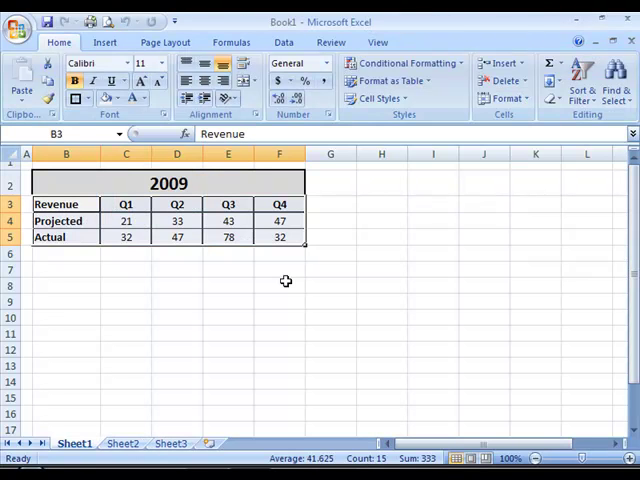
{"action": "left_click", "coordinate": [280, 285]}
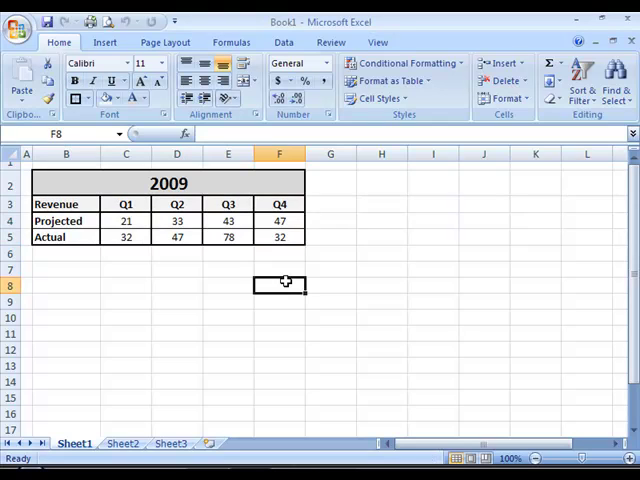